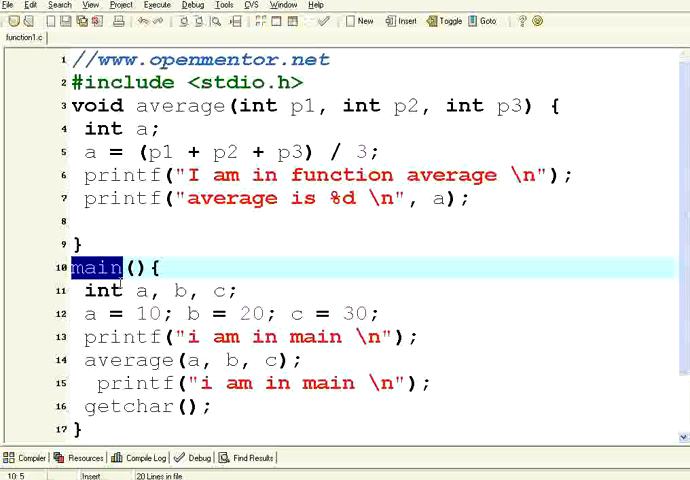
Step: Review main, the average procedure with parameters p1, p2 and the variable a in its formula
double_click(182, 104)
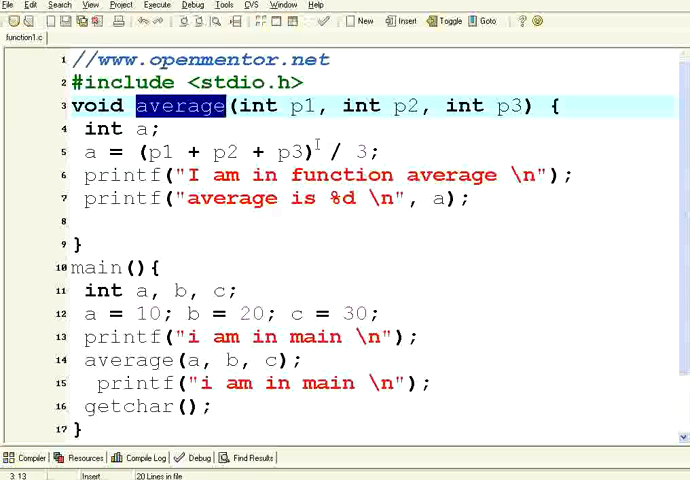
double_click(304, 106)
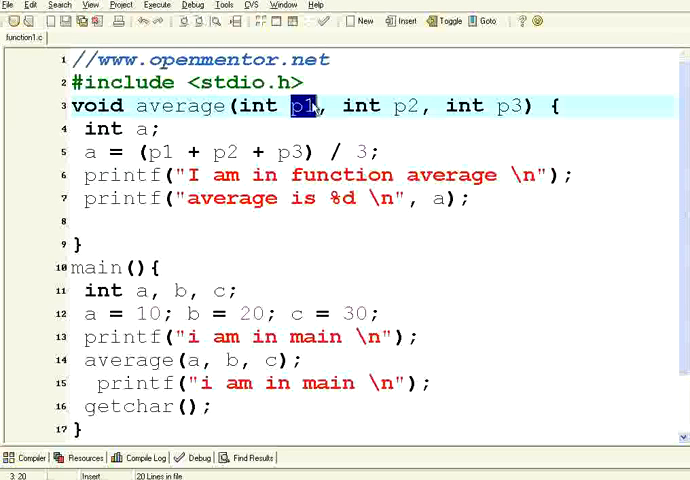
double_click(406, 106)
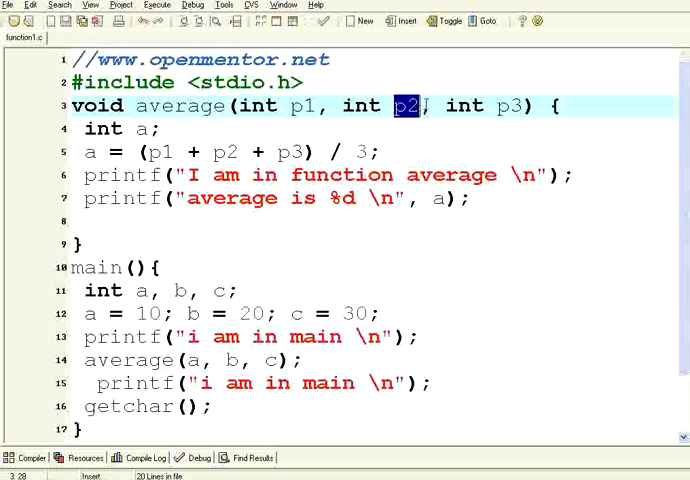
double_click(512, 104)
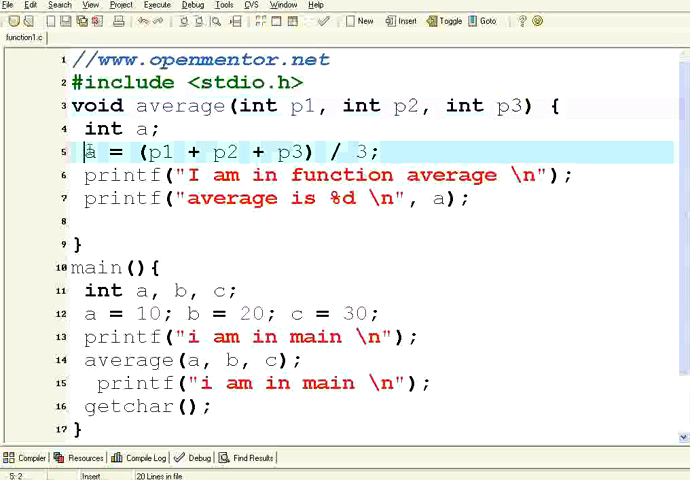
double_click(88, 152)
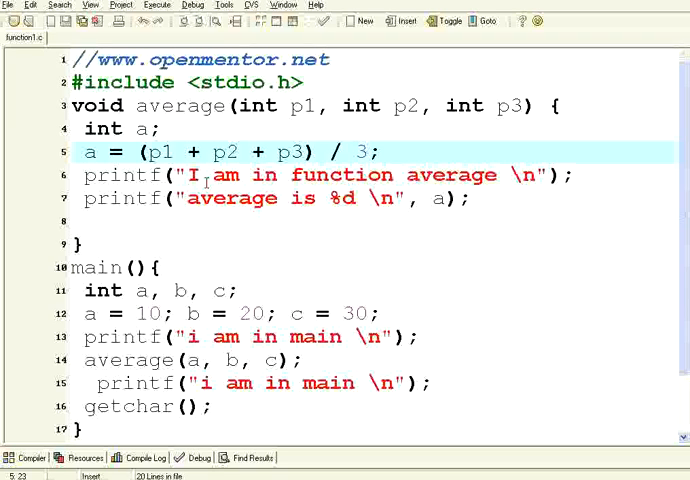
click(356, 152)
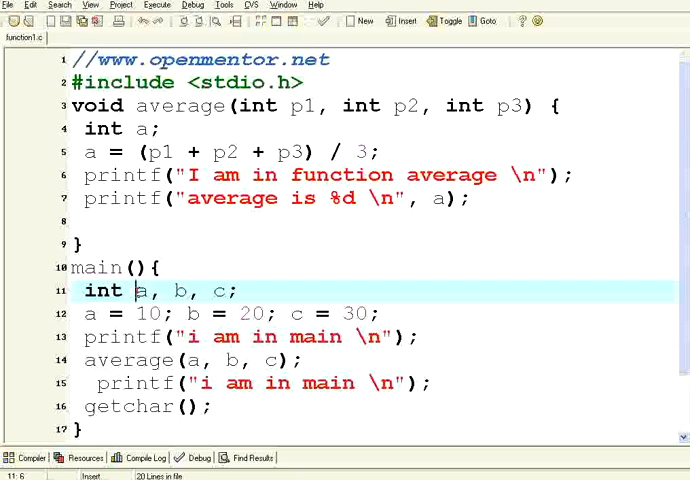
drag(136, 292, 236, 292)
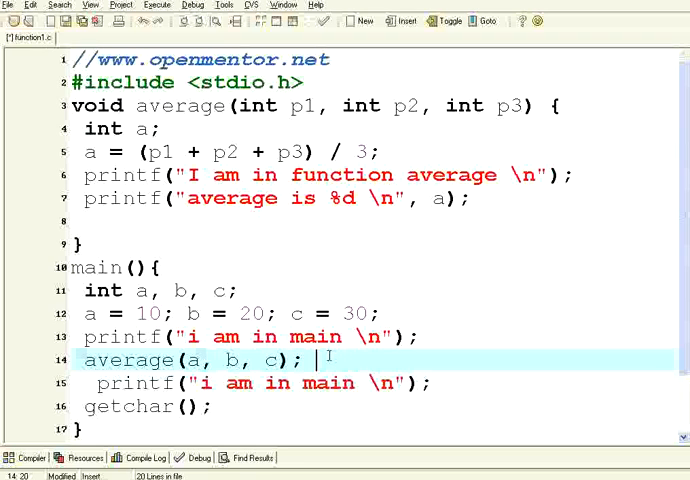
Step: Add the comment // procedure call f(x) after the average(a, b, c) call in main
text(// pro)
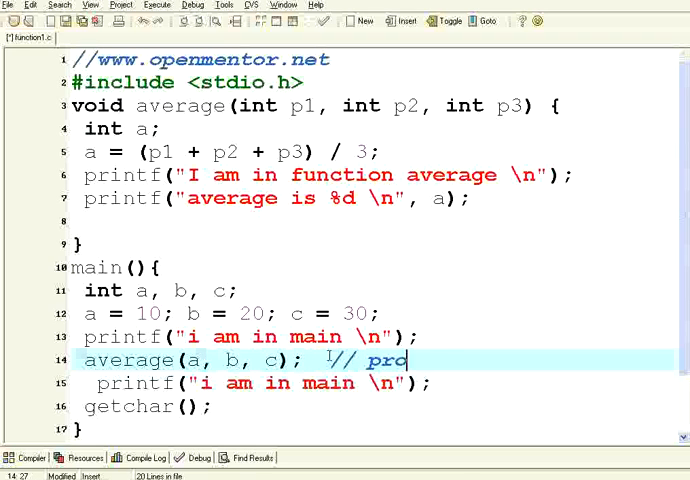
text(cedure call)
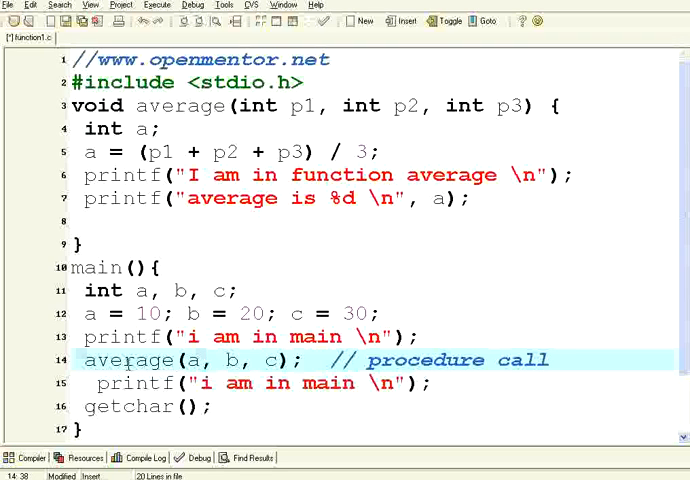
text(f)
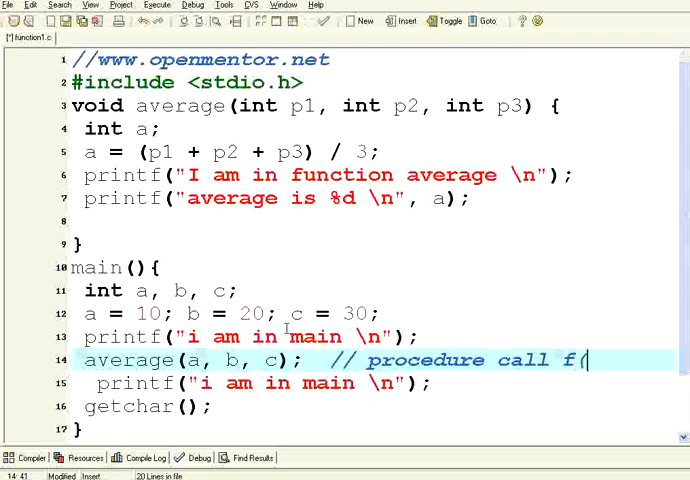
text((x))
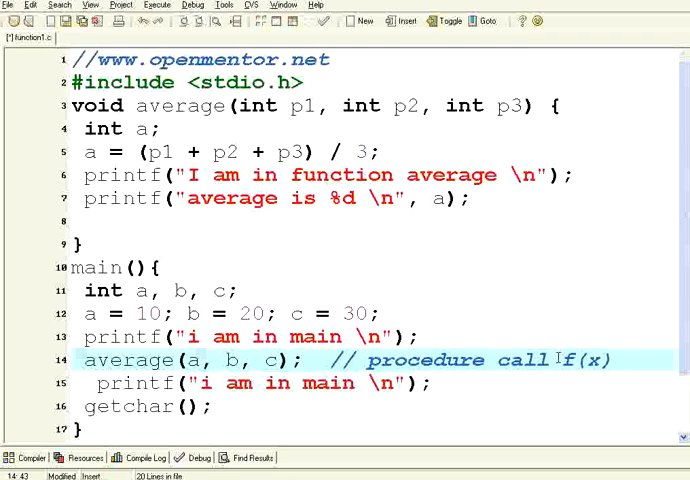
double_click(588, 360)
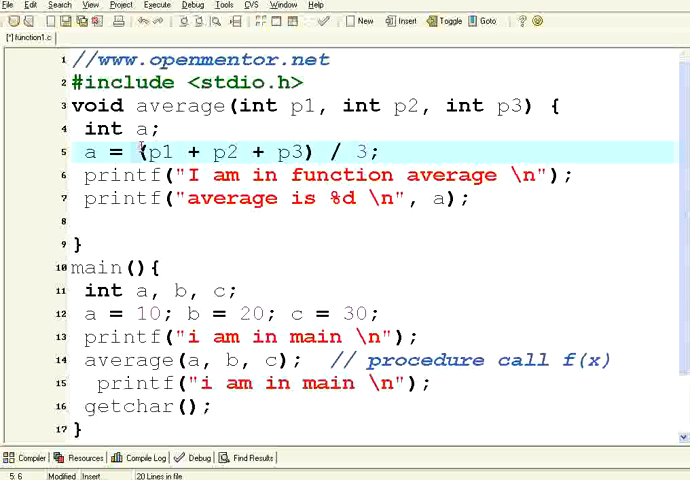
click(270, 198)
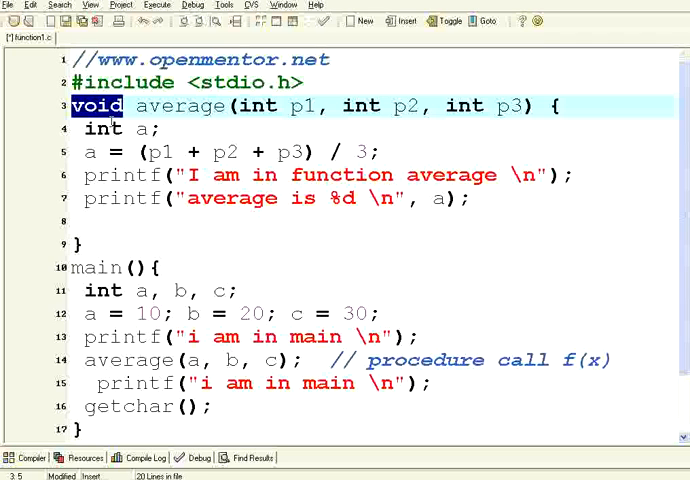
mouse_move(164, 110)
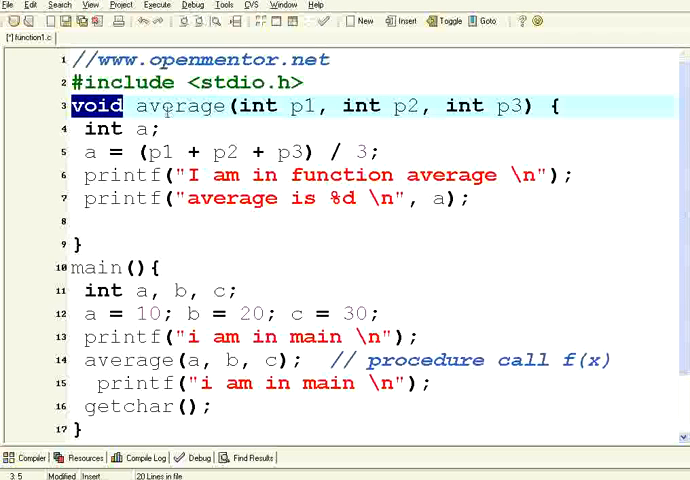
double_click(182, 104)
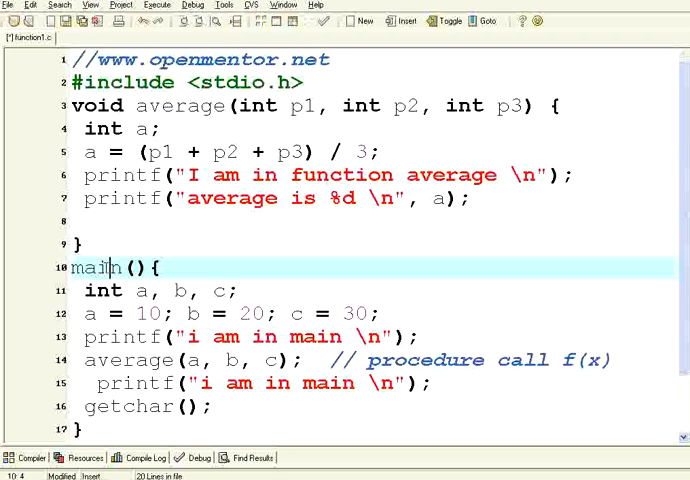
Step: Comment main's declarations with // a is local here and average's int a with // local here
click(260, 292)
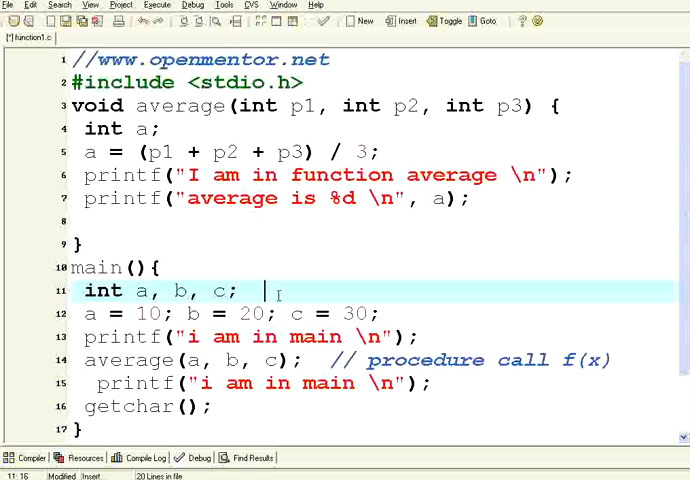
text(//)
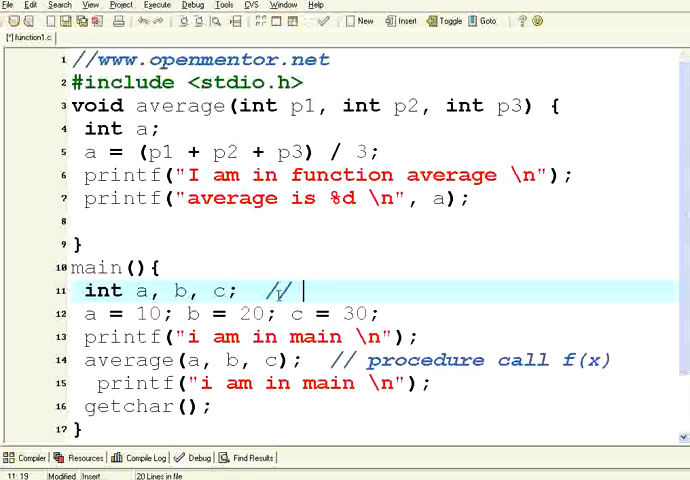
text(a is local here)
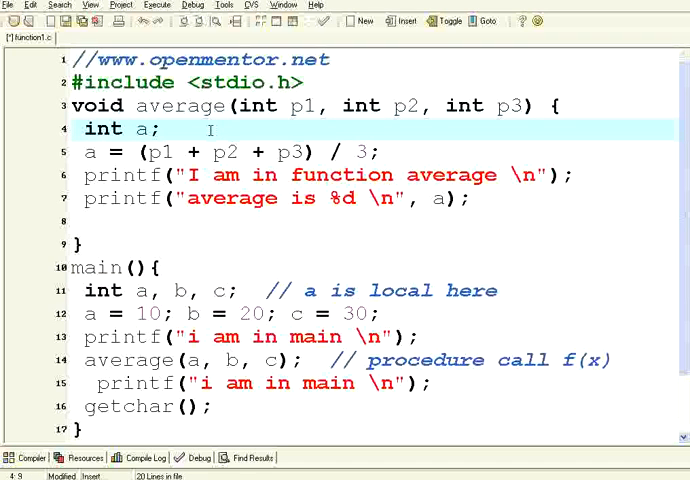
text(// local)
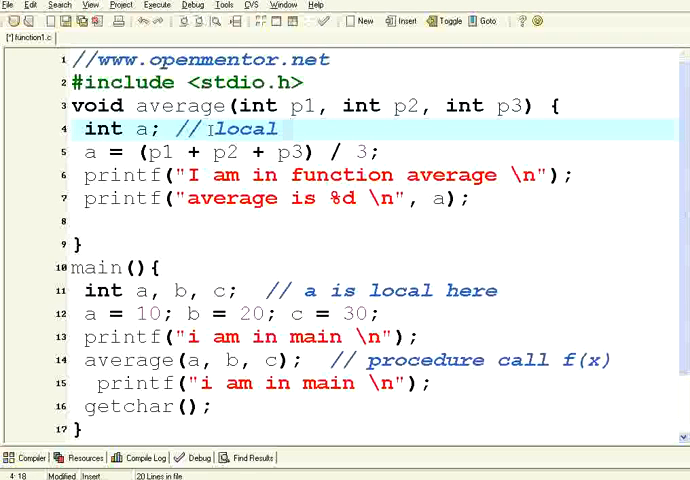
text(here)
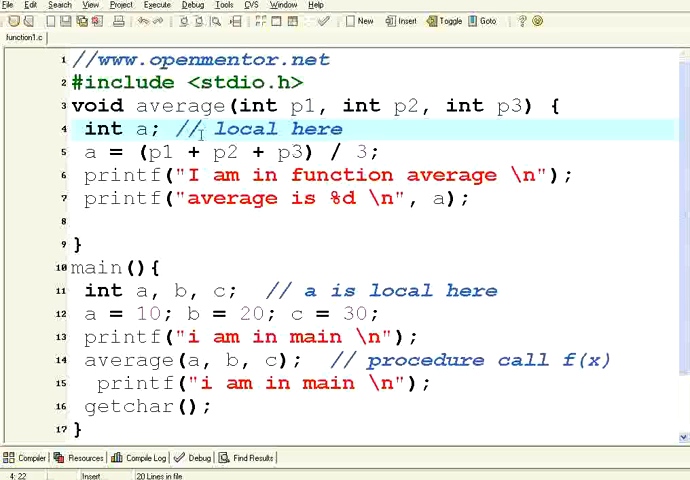
double_click(140, 128)
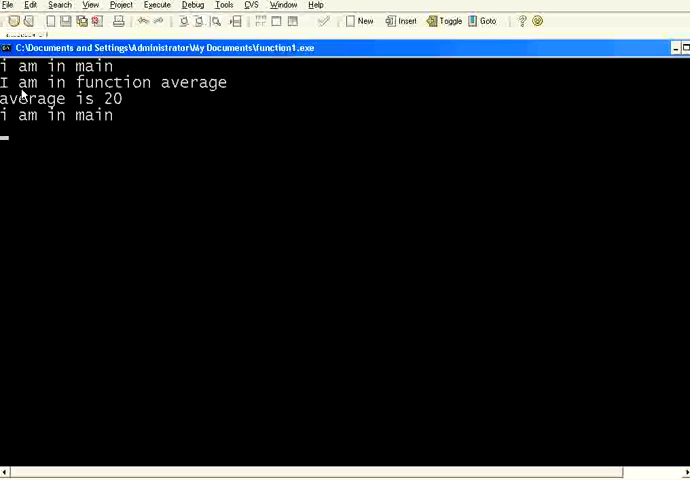
mouse_move(168, 92)
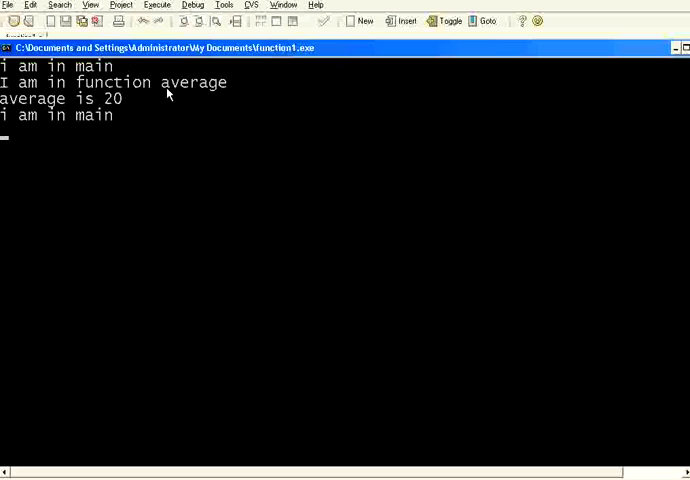
mouse_move(28, 108)
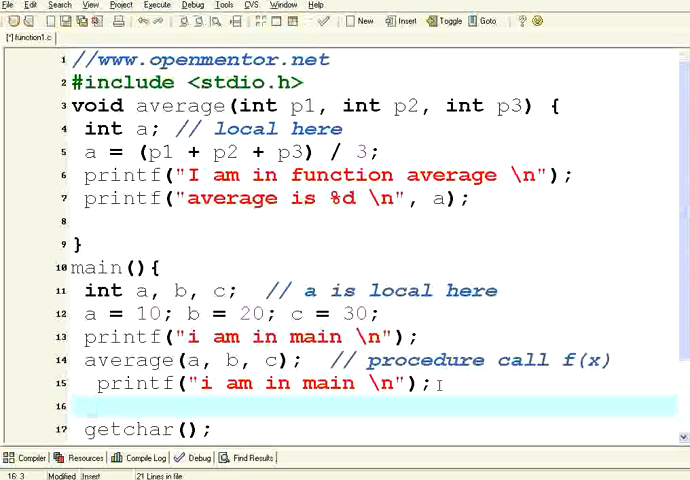
Step: Add printf("value of a in main %d\n", a); after the average call in main
text(pr)
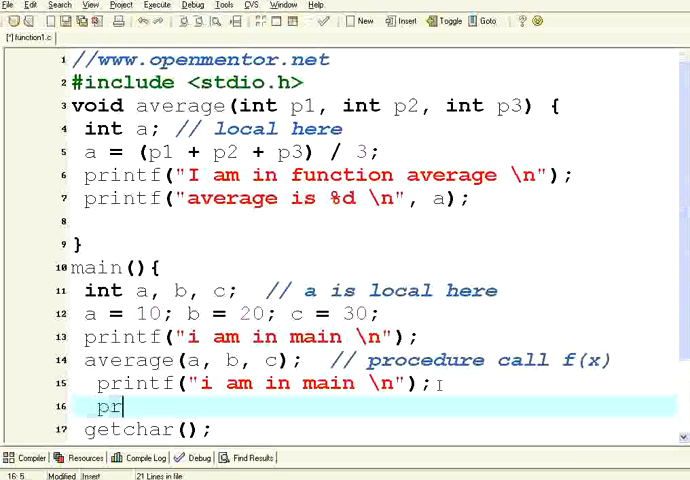
text(intf(")
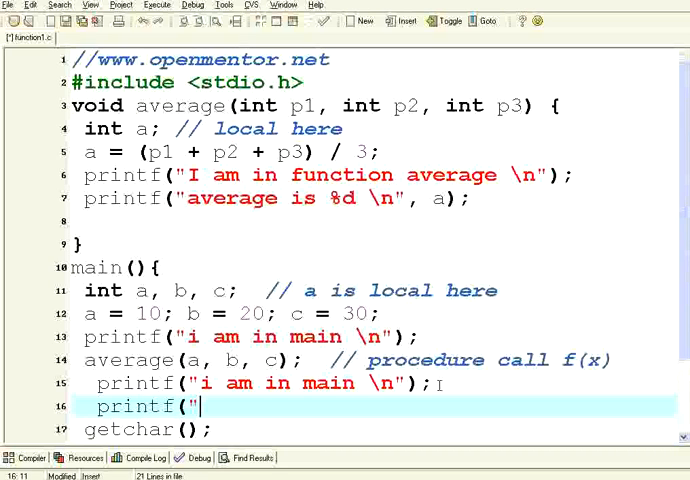
text(value of a in)
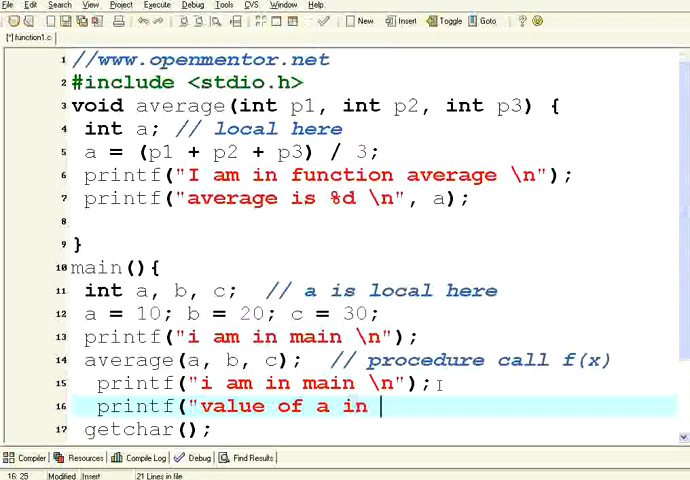
text(main %d \n)
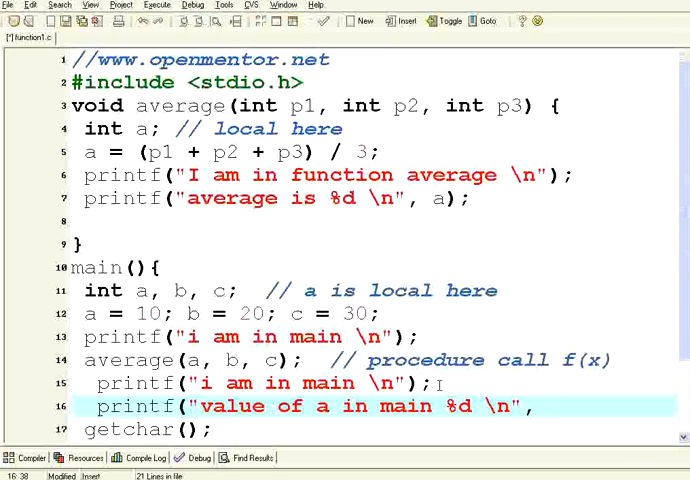
text(, a))
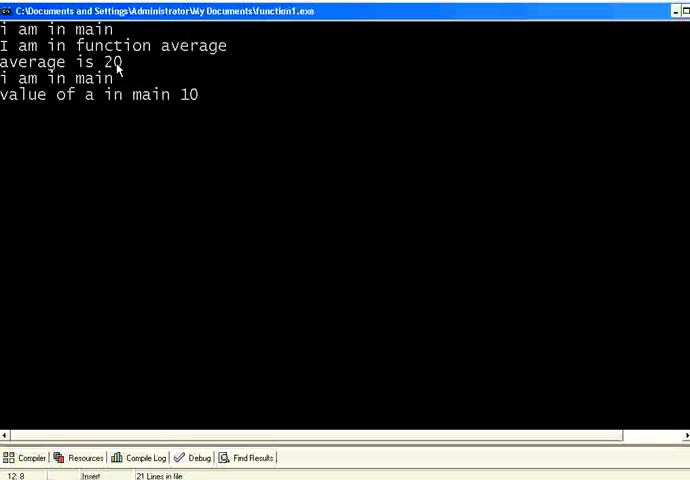
mouse_move(116, 104)
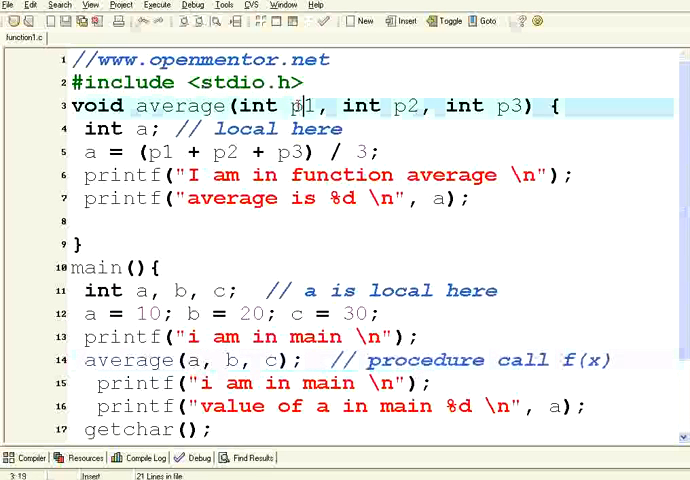
double_click(302, 104)
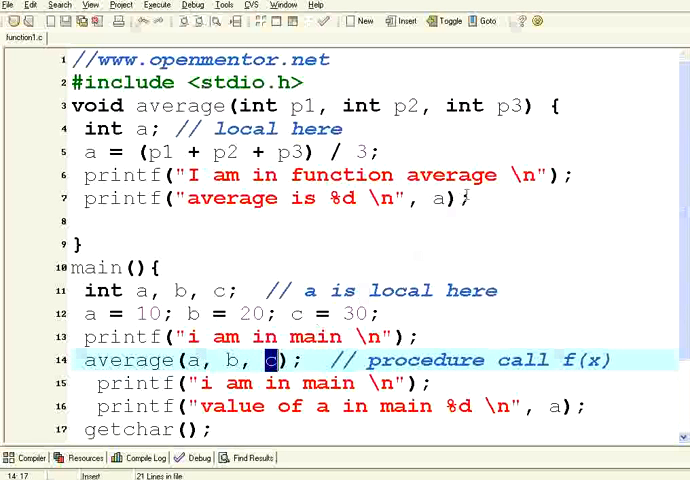
double_click(512, 104)
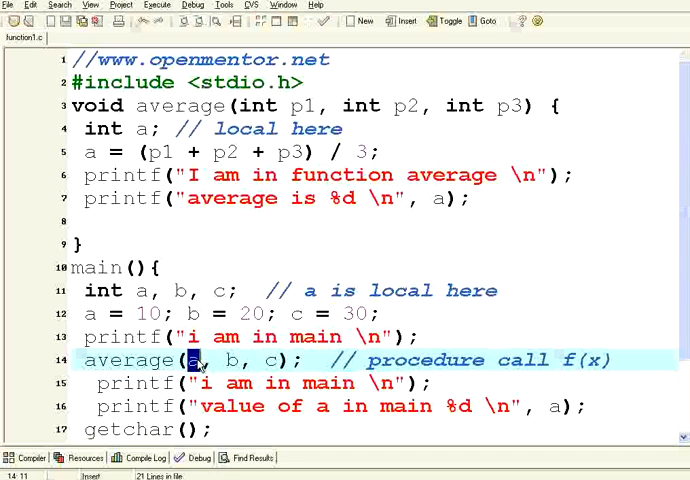
scroll(down, 3)
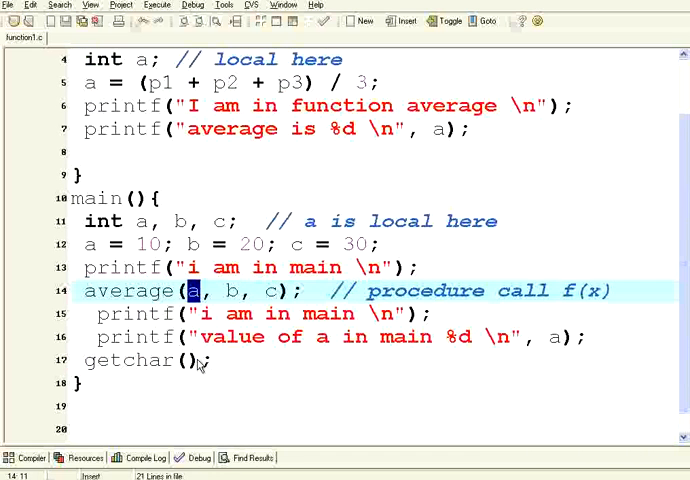
scroll(up, 3)
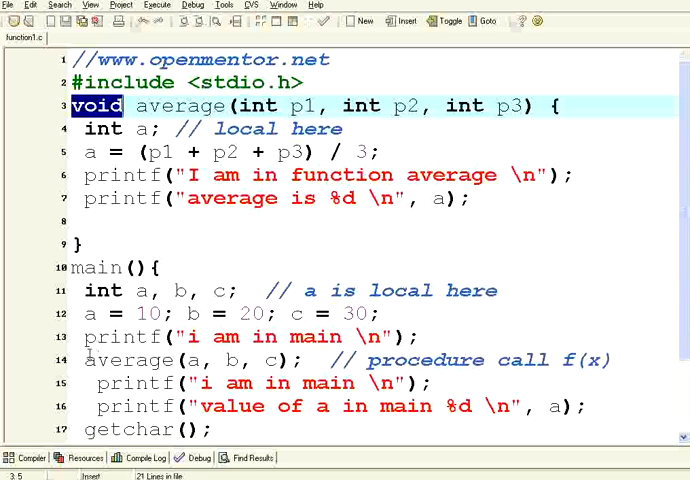
Step: Comment out average(a, b, c); and call average(5, 8, 45); instead, then compile and run
text(/)
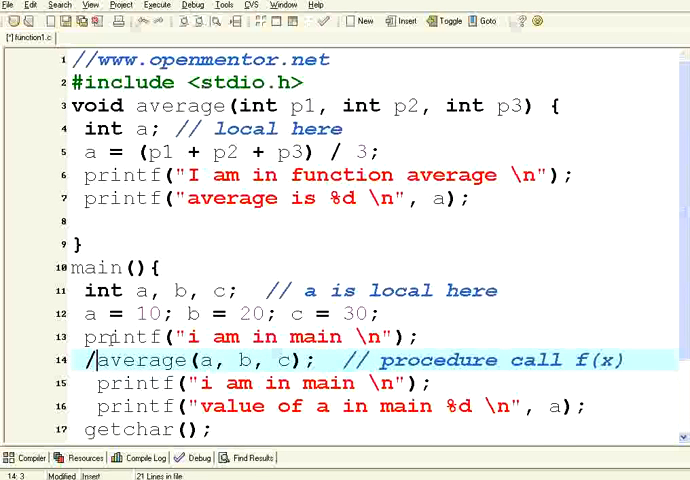
text(ava)
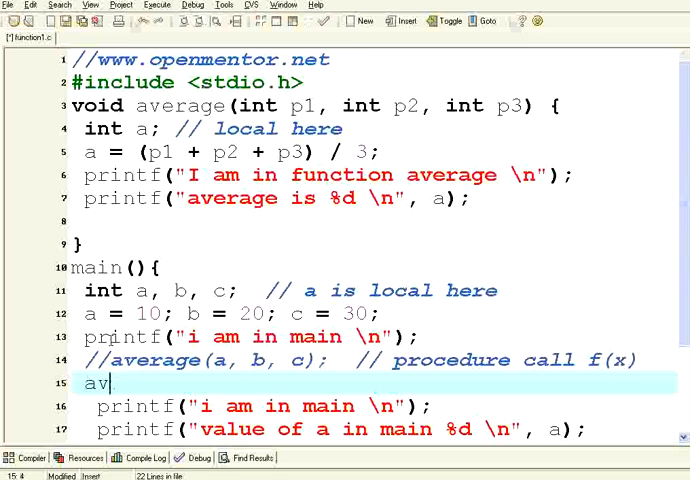
text(erage()
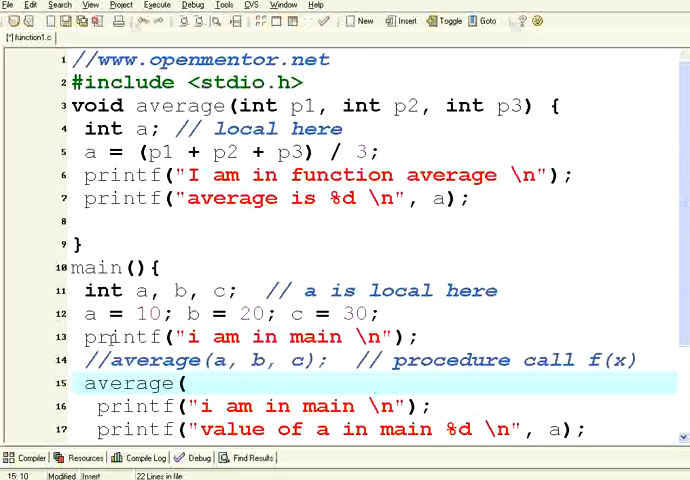
text(5, 8,)
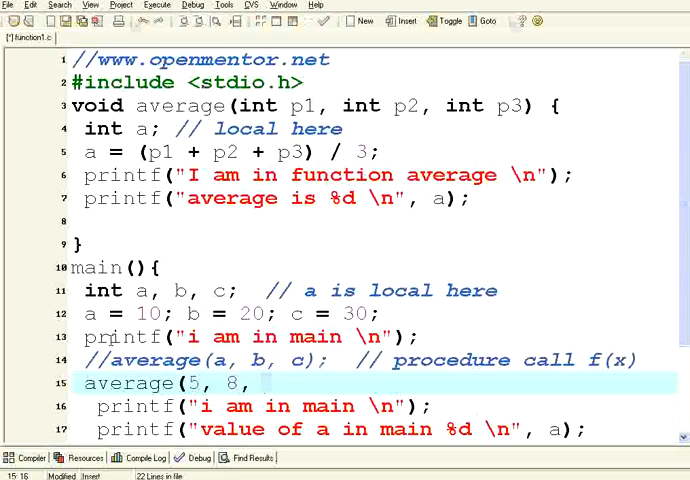
text(45);)
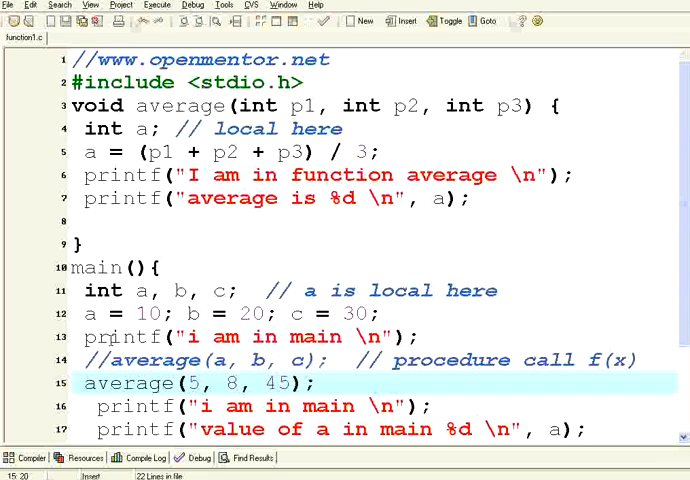
click(318, 384)
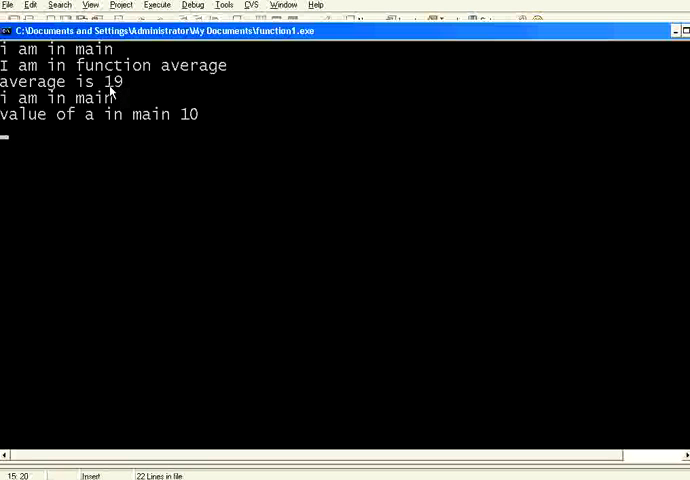
mouse_move(198, 126)
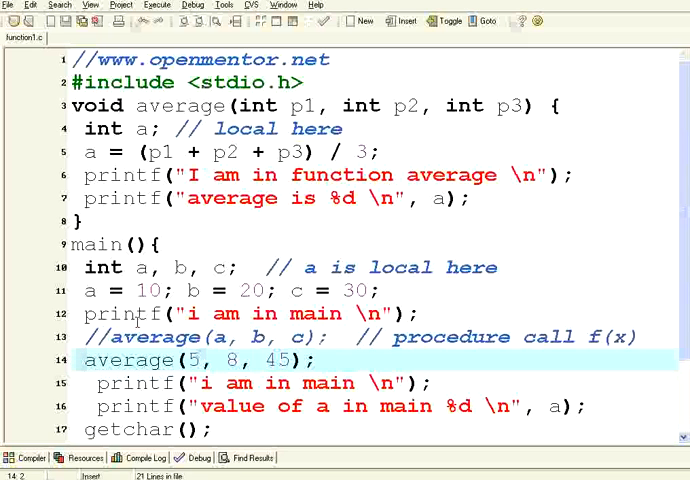
Step: Comment average(5, 8, 45) with // y = f(x) and change the old comment to f(x, y)
click(328, 360)
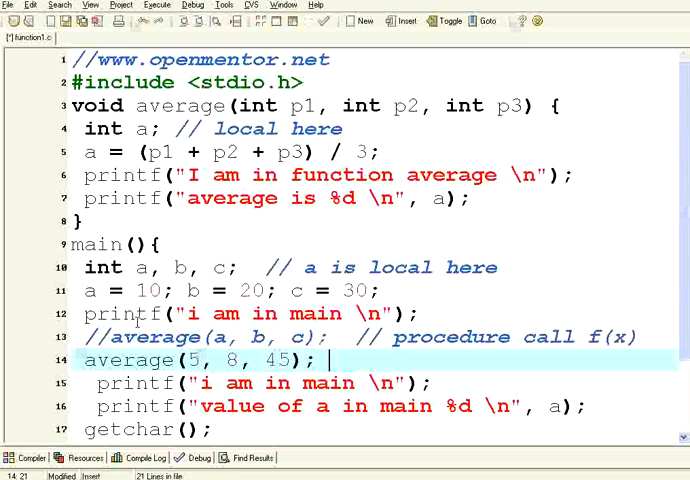
text(// y =)
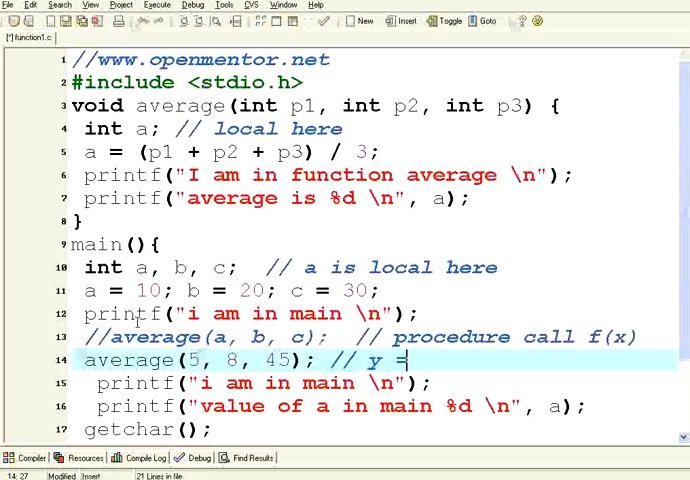
text(f(x))
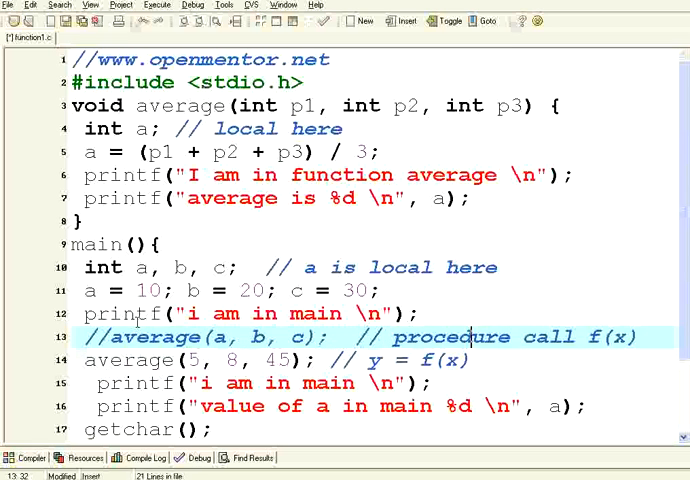
text(y)
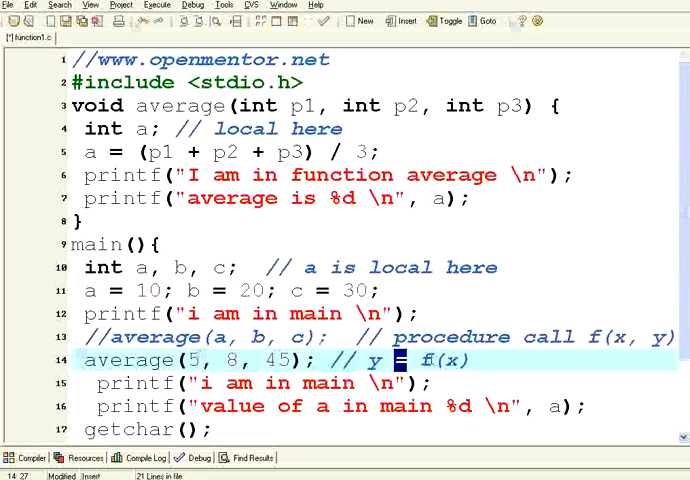
drag(406, 360, 472, 360)
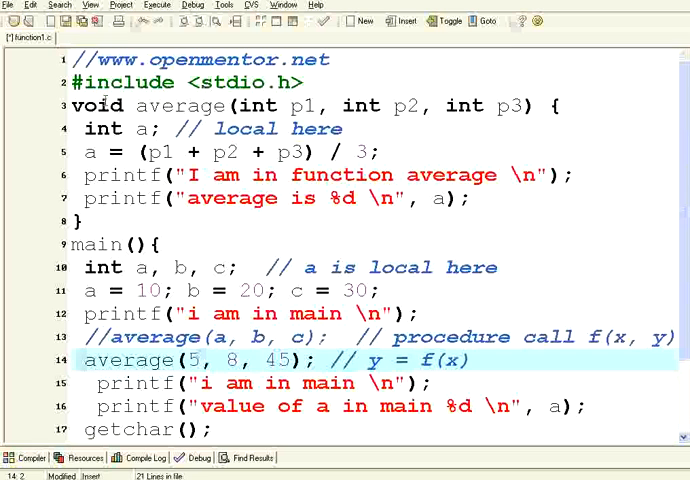
Step: Change average's return type to int and end it with return(a);
double_click(96, 104)
text(nt)
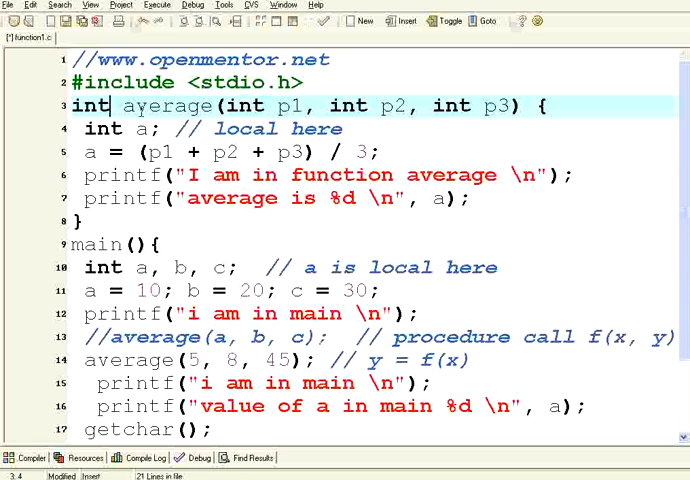
double_click(90, 106)
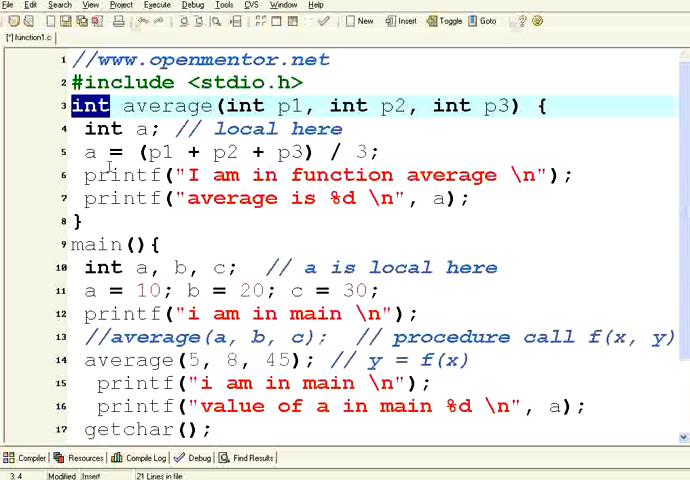
click(470, 196)
text(ret)
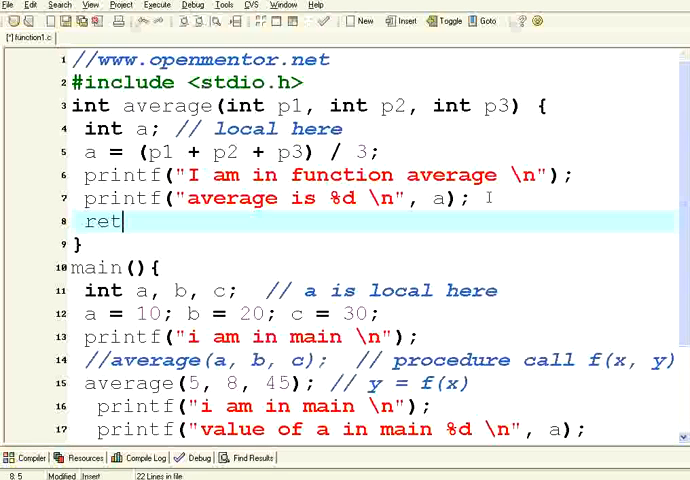
text(urn()
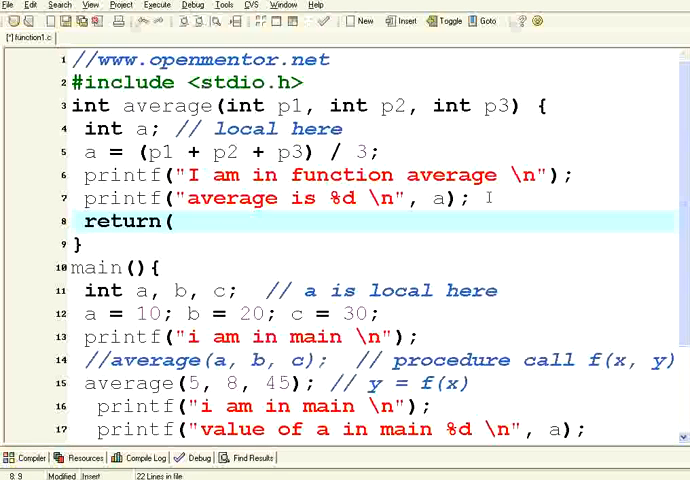
text(a);)
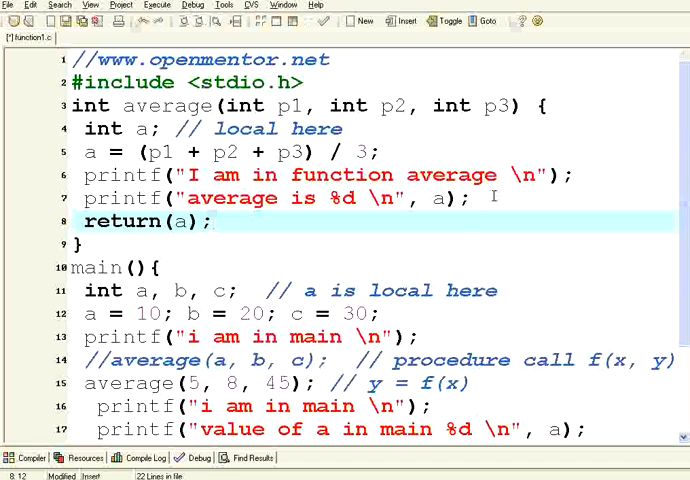
double_click(180, 220)
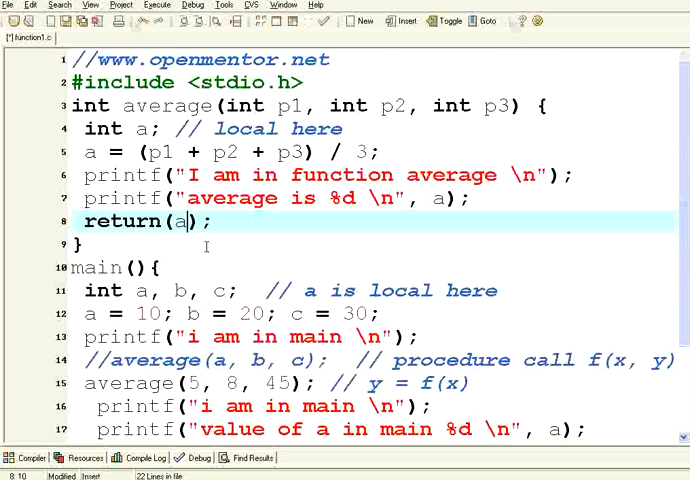
scroll(down, 3)
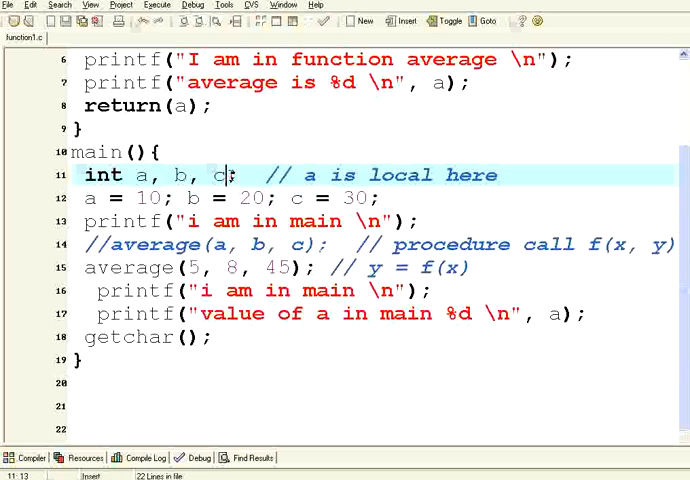
Step: Declare x in main and change the call to x = average(a, b, c);
text(, x)
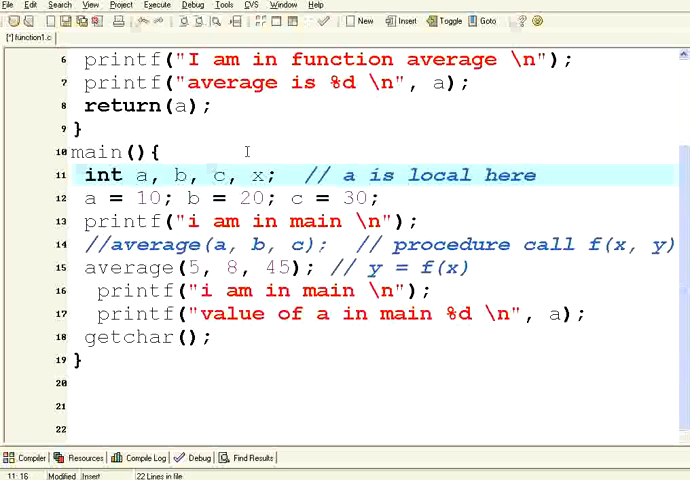
click(90, 268)
text(x = )
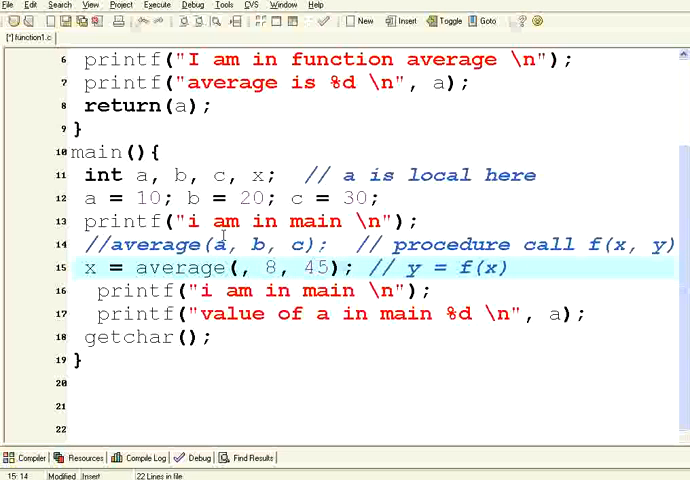
text(a, b,)
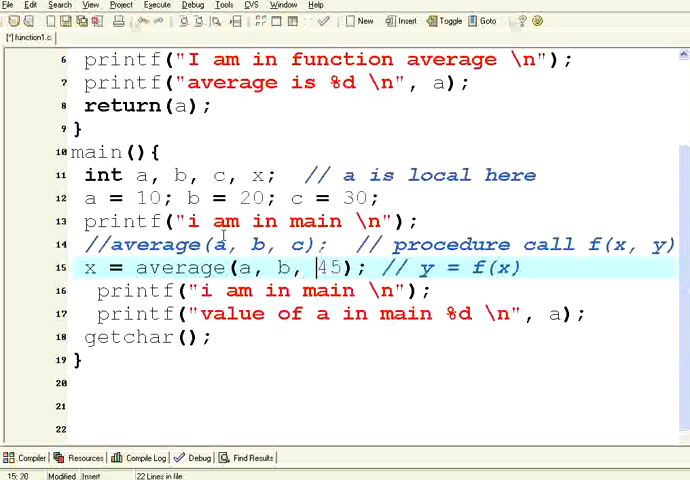
key(BackSpace)
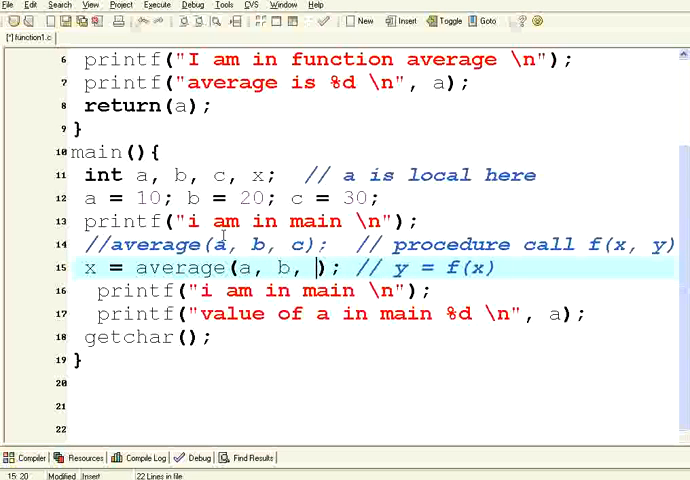
text(c)
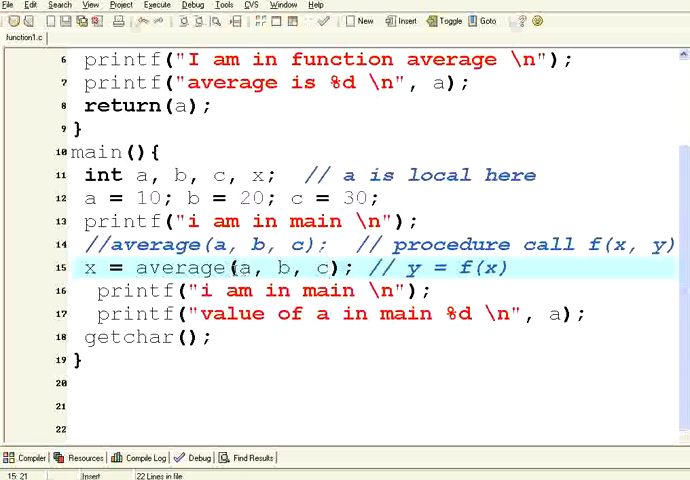
drag(236, 268, 330, 268)
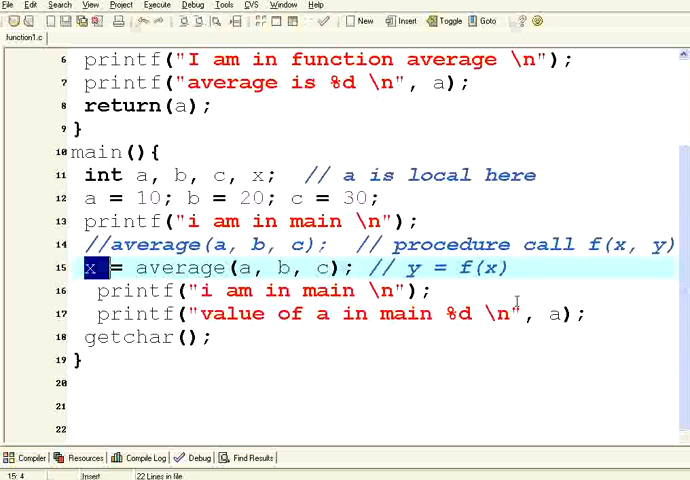
Step: Add printf("value of x in main %d\n", x); to main and compile and run
key(Return)
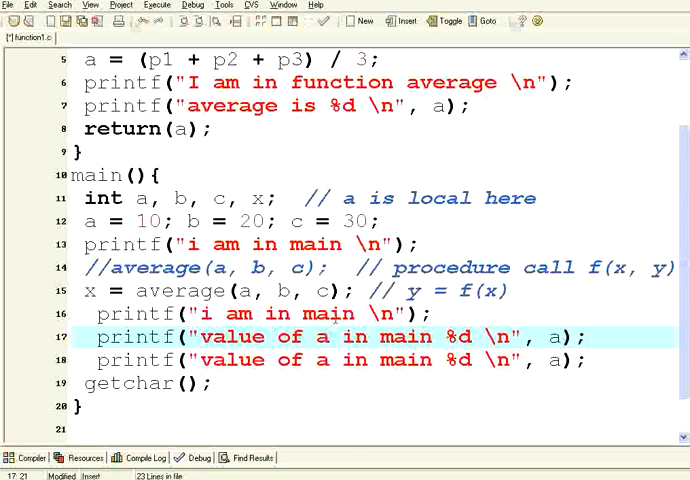
text(x)
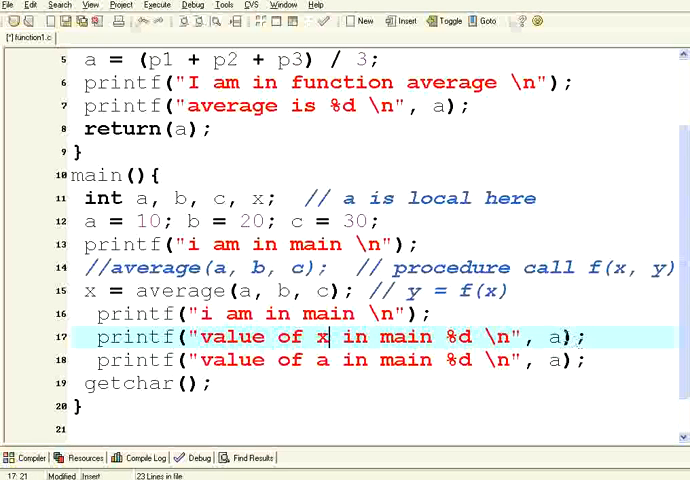
text(x)
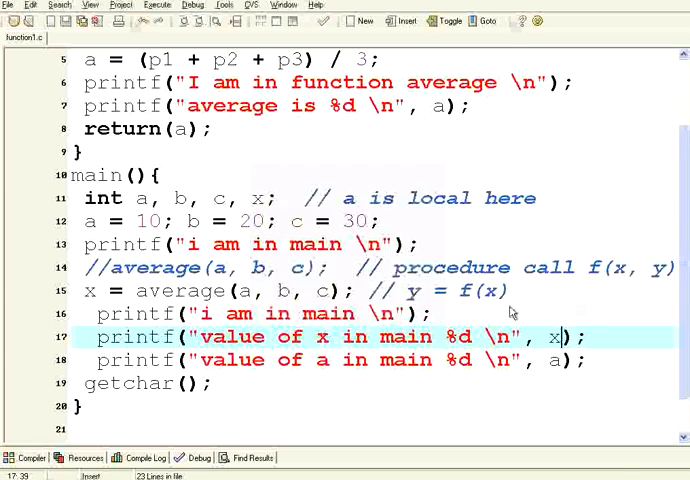
click(156, 6)
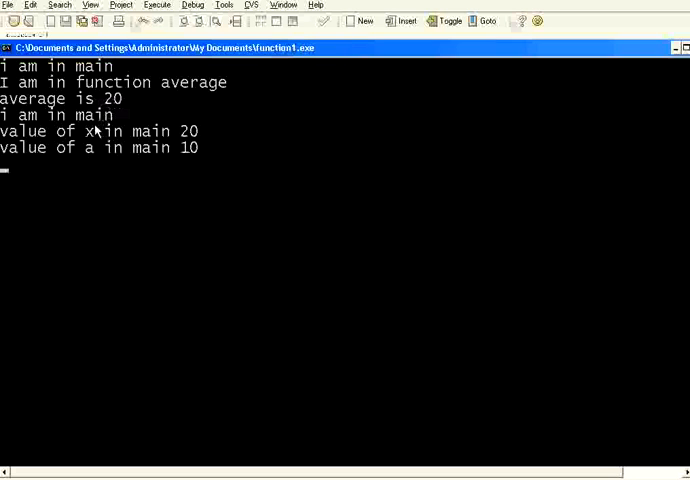
mouse_move(130, 144)
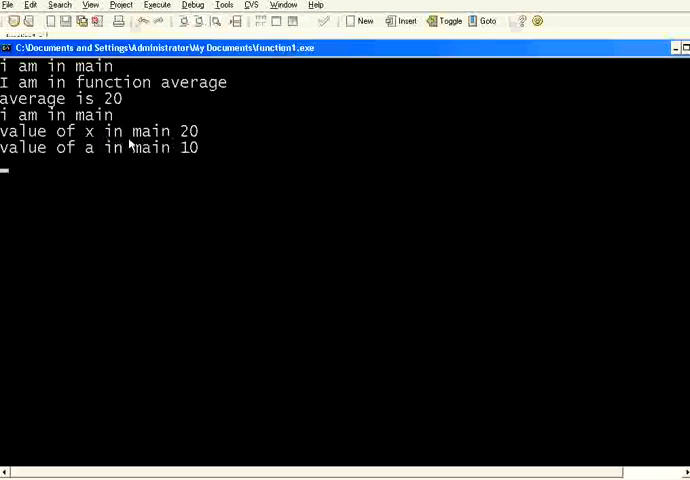
mouse_move(184, 160)
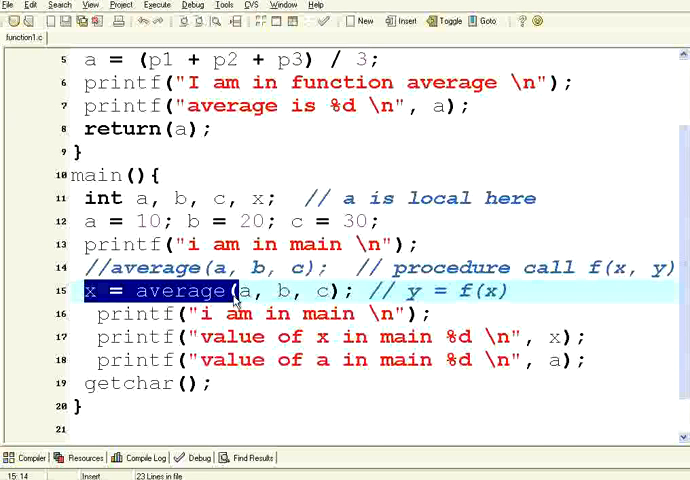
Step: Append ' function' so the x = average comment reads // y = f(x) function
scroll(up, 3)
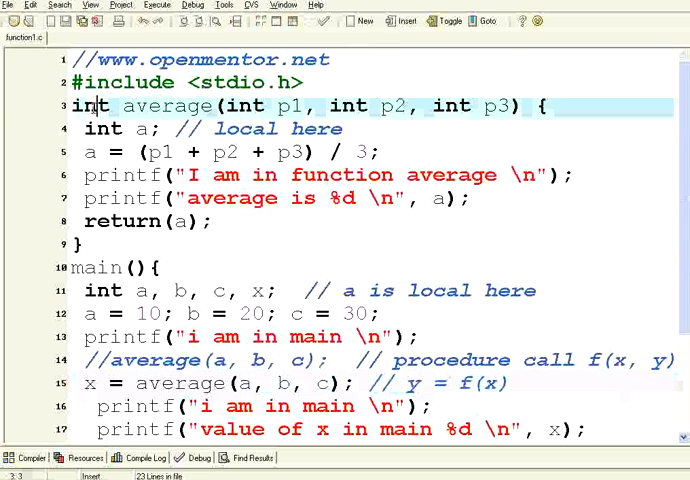
double_click(90, 104)
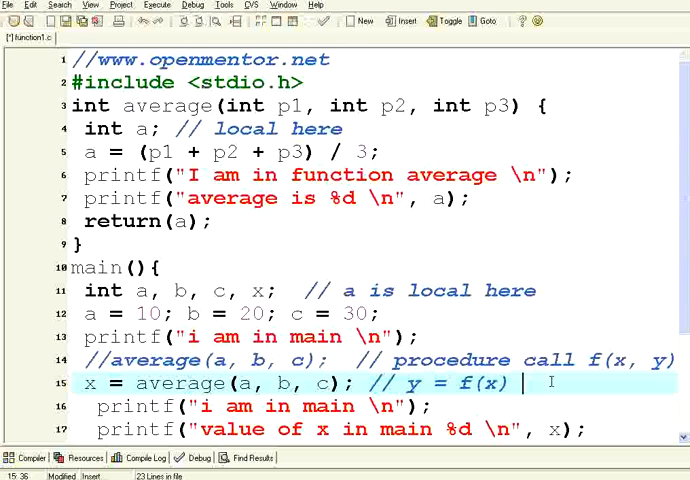
text(function)
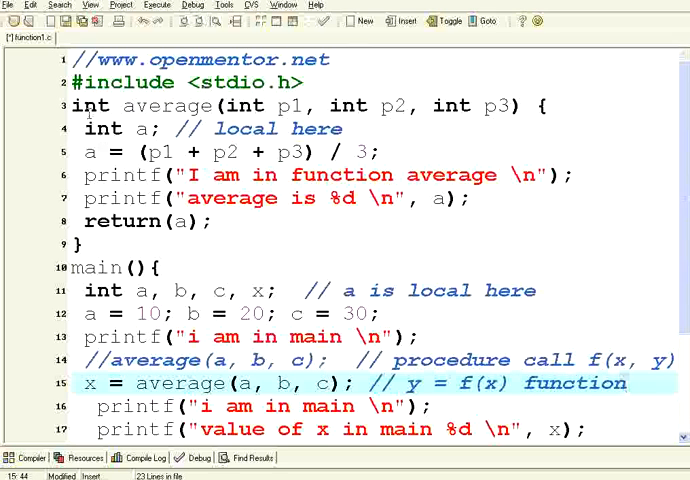
double_click(90, 106)
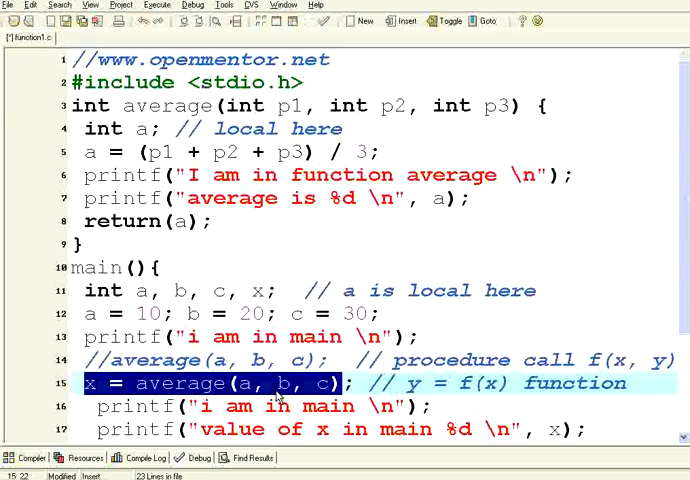
scroll(down, 3)
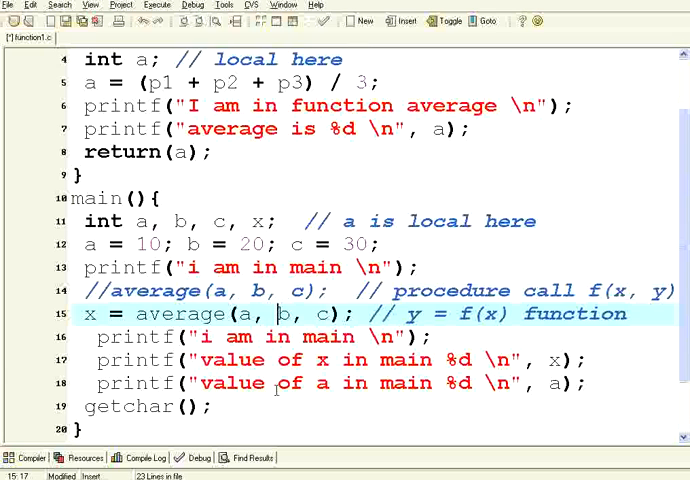
scroll(up, 3)
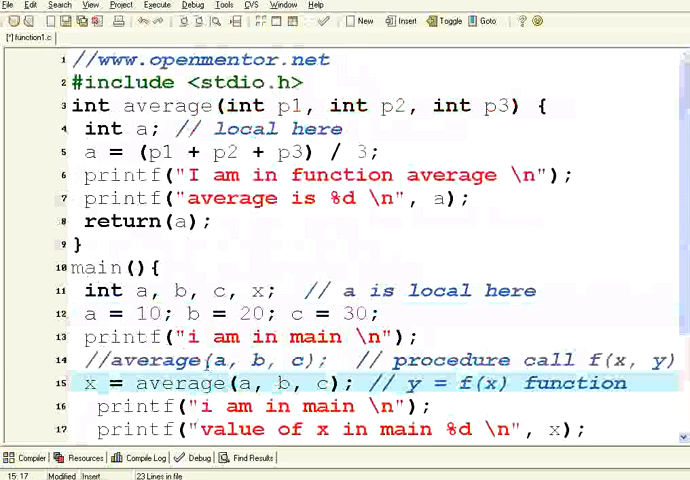